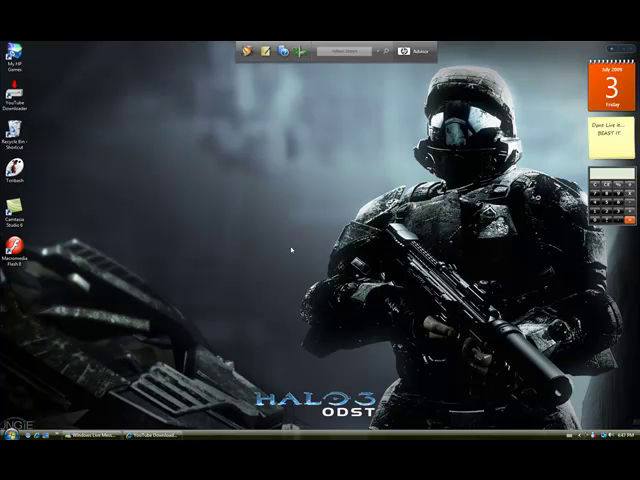
mouse_move(272, 284)
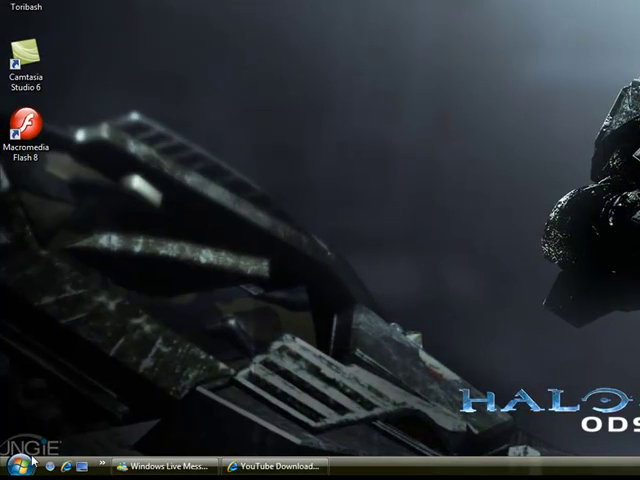
Step: Launch Pinnacle Instant DVD Recorder from its desktop shortcut
left_click(12, 464)
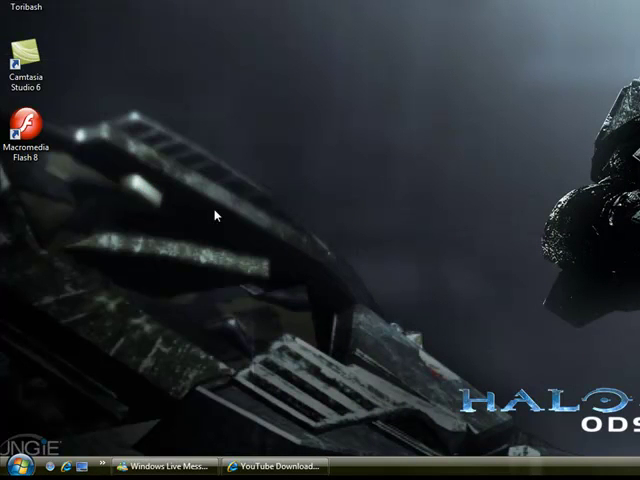
mouse_move(336, 148)
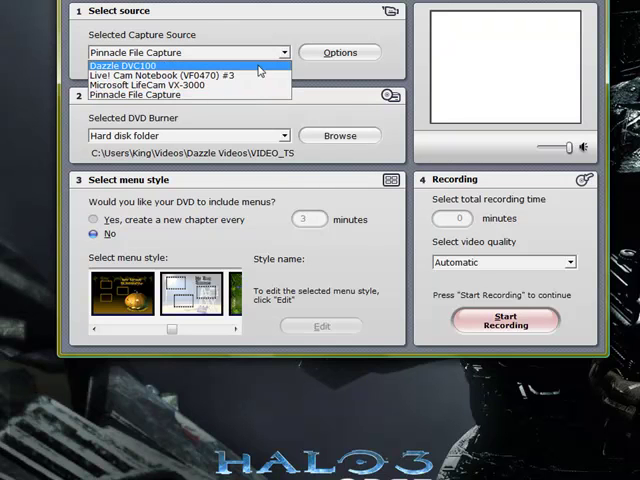
Step: Choose Dazzle DVC100 as the selected capture source
left_click(128, 66)
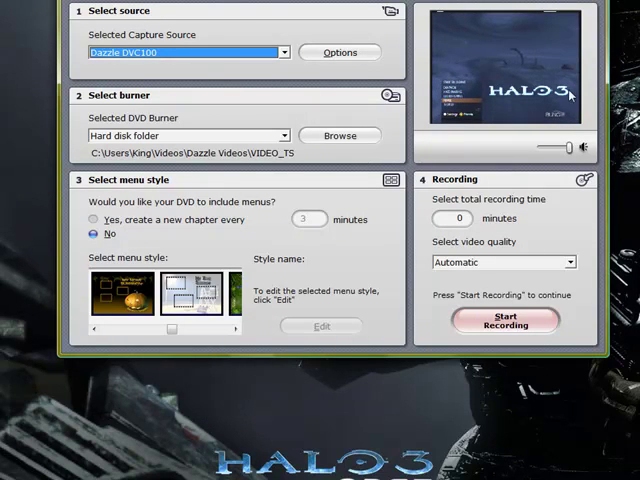
left_click(340, 52)
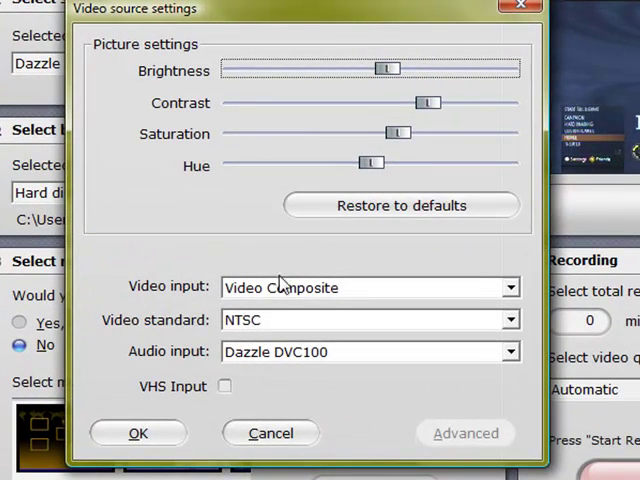
mouse_move(304, 304)
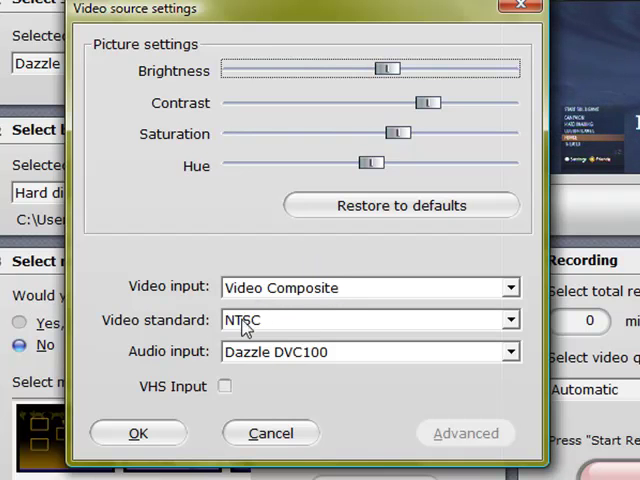
left_click(510, 320)
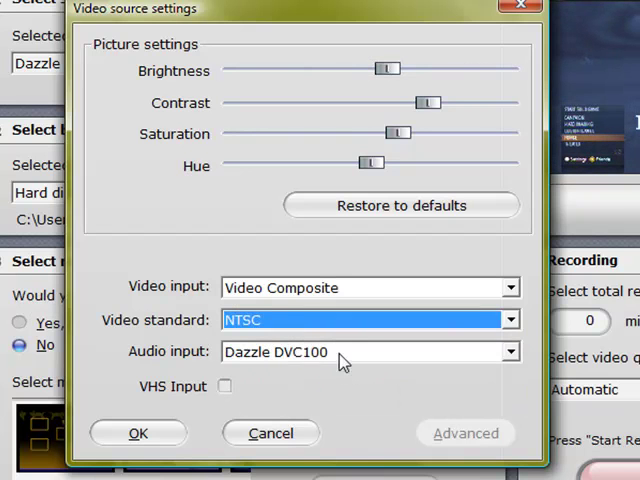
mouse_move(512, 356)
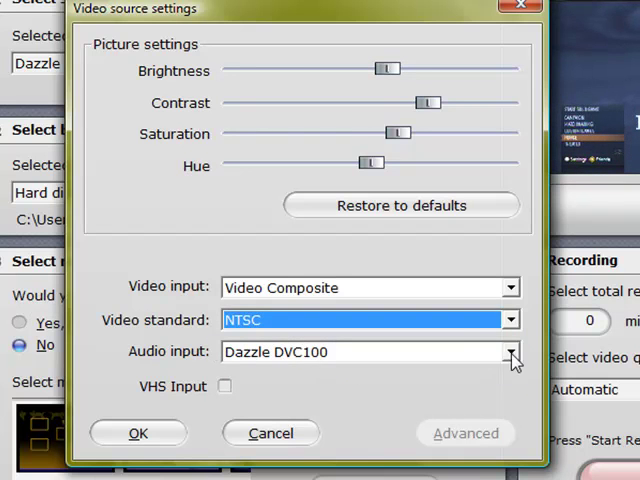
left_click(370, 352)
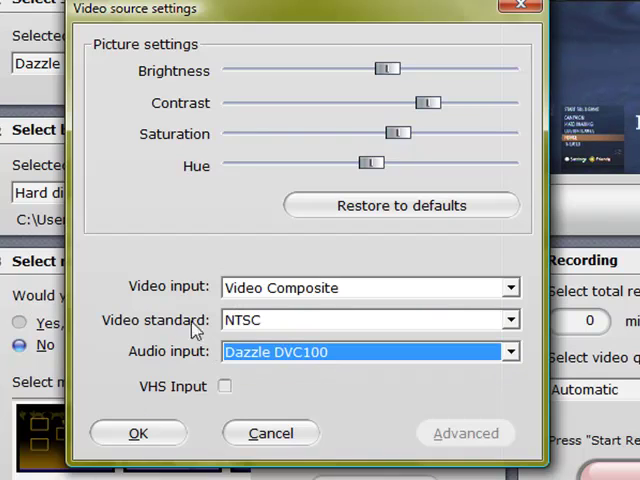
mouse_move(420, 78)
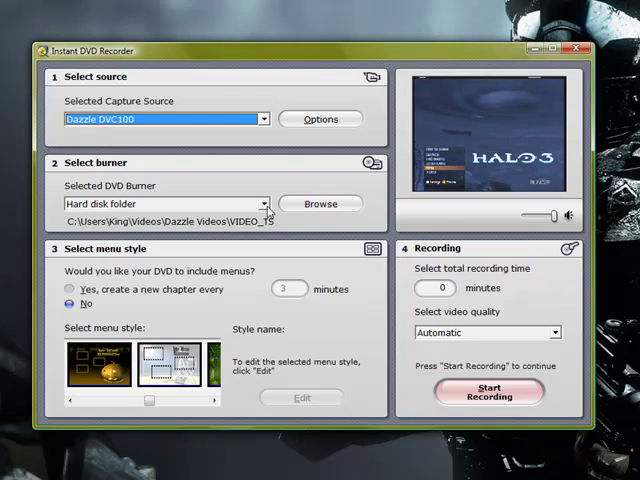
Step: Keep the DVD menu style set to No menus and enter 60 as the total recording time
left_click(262, 204)
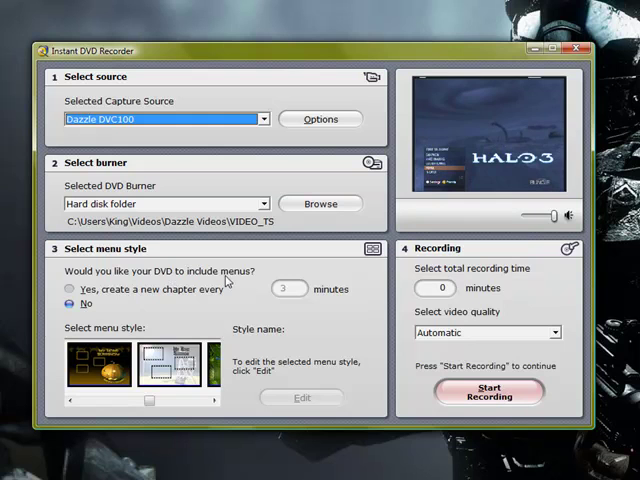
left_click(68, 288)
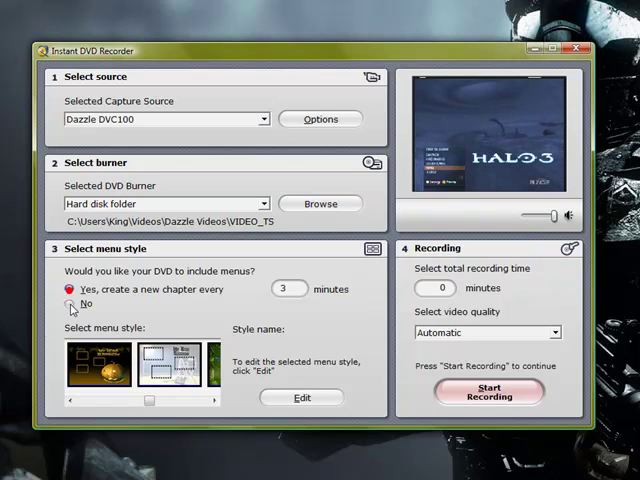
left_click(68, 304)
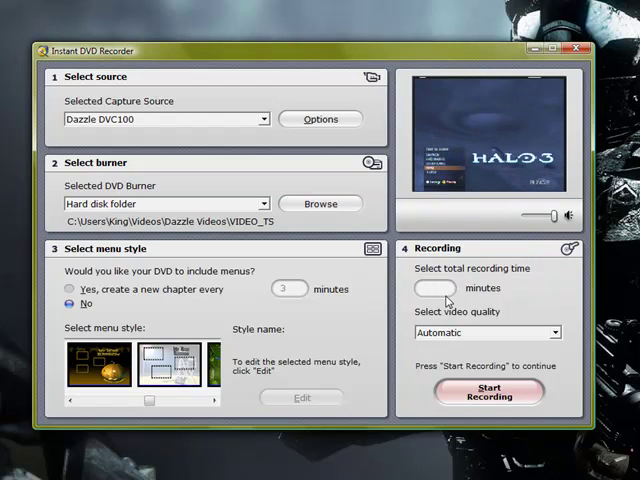
type("60")
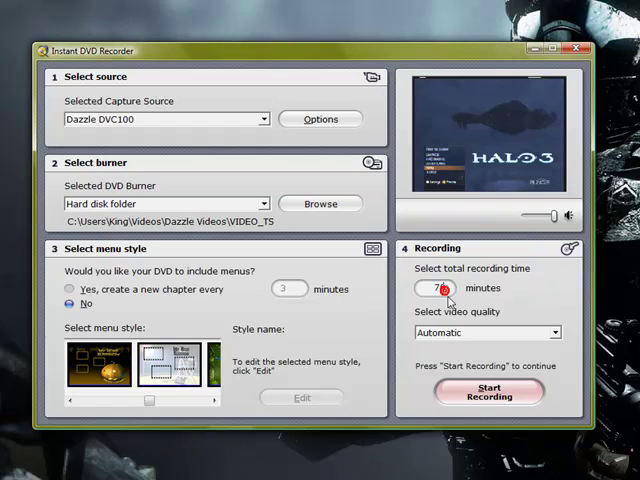
Step: Finish the recording time at 45 minutes, choose Best quality and start recording
left_click(444, 292)
type("45")
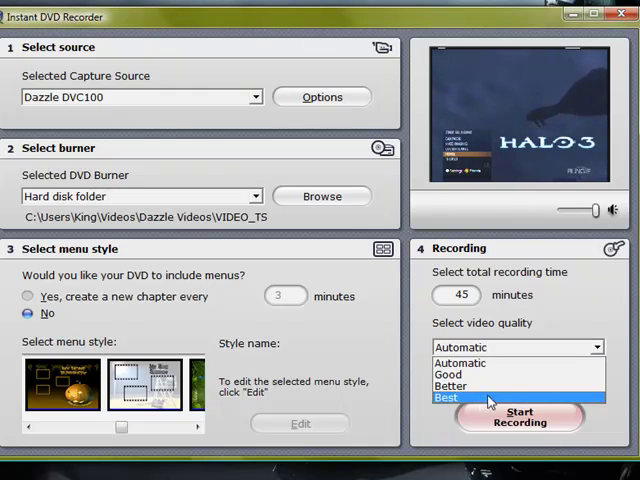
left_click(448, 396)
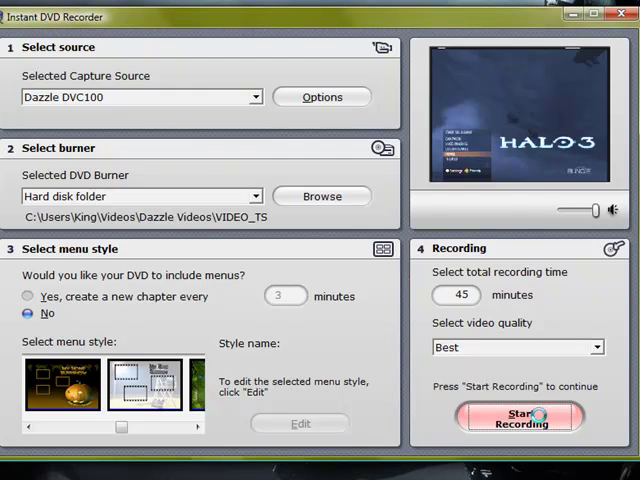
left_click(520, 416)
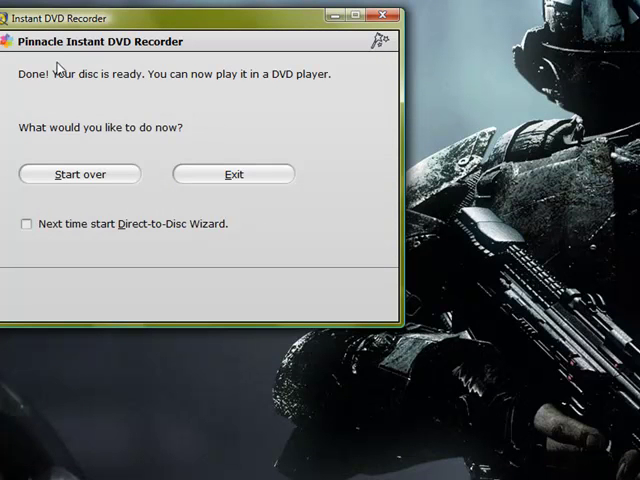
mouse_move(68, 150)
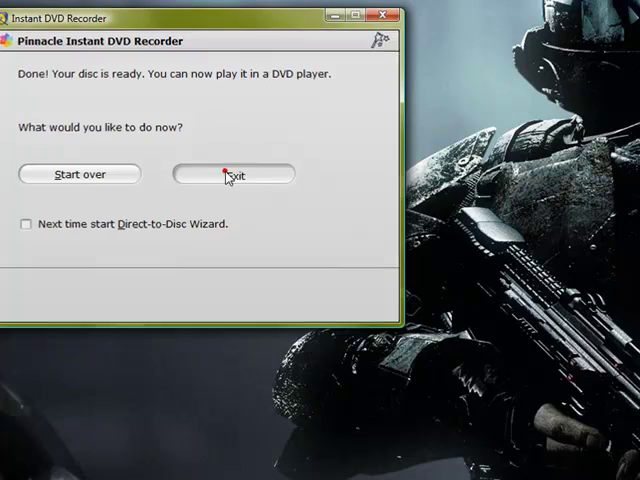
Step: Exit the recorder from the Done dialog and bring up the Windows Start menu
left_click(232, 174)
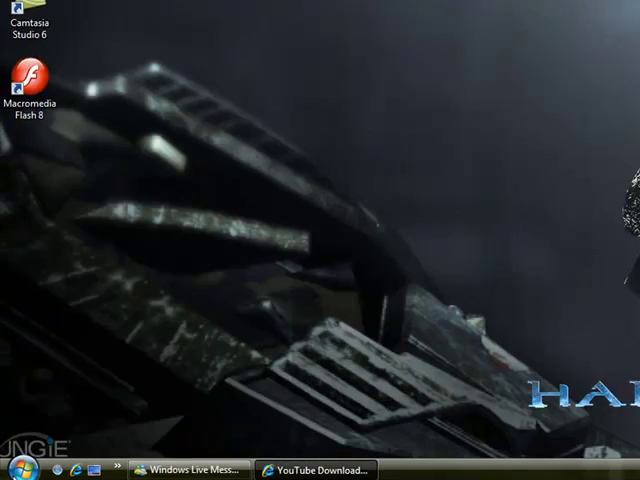
left_click(20, 468)
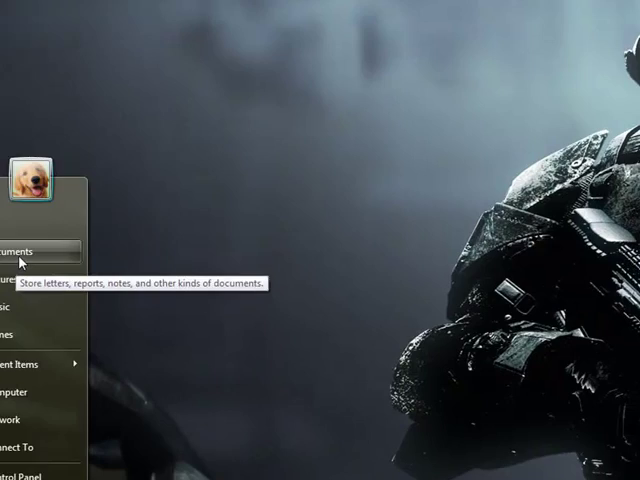
Step: Navigate from Documents to Videos and open the Dazzle Videos folder
left_click(10, 252)
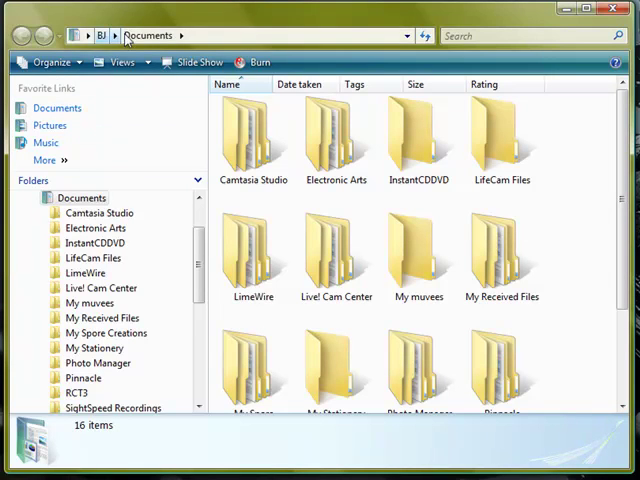
left_click(100, 36)
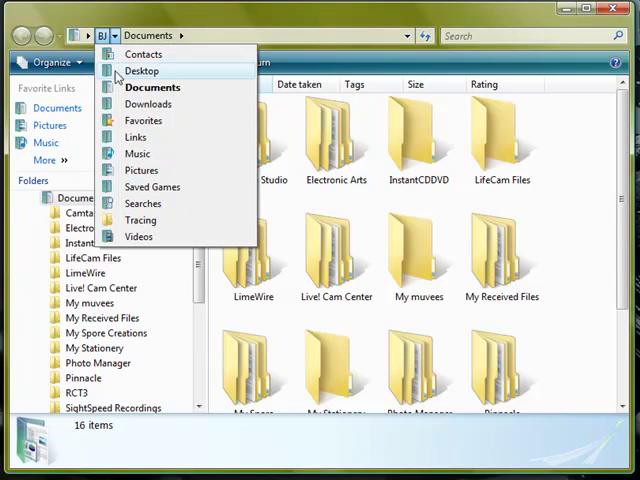
left_click(140, 236)
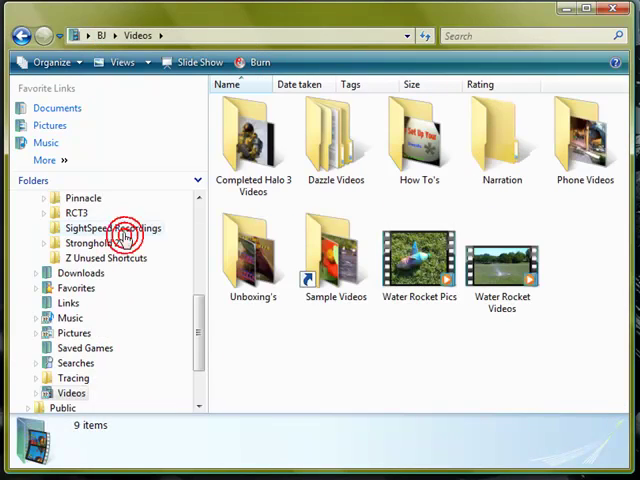
double_click(336, 136)
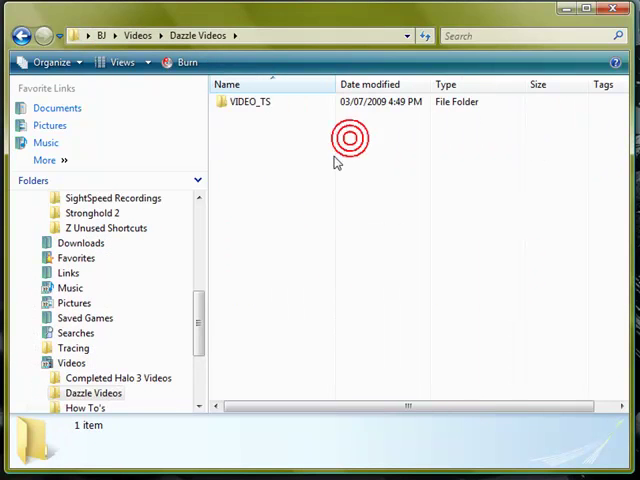
Step: Explore the VIDEO_TS folder to show the recorded DVD files including VTS_01_1
left_click(250, 100)
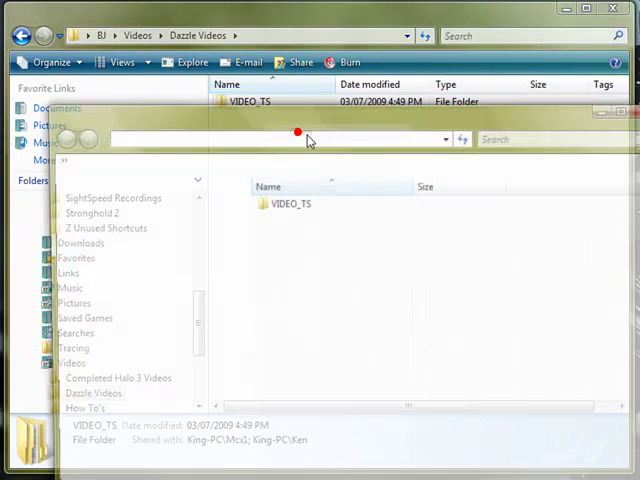
right_click(288, 204)
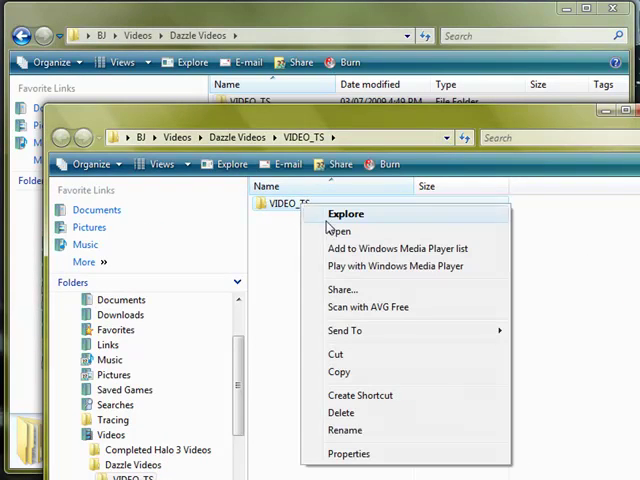
left_click(346, 212)
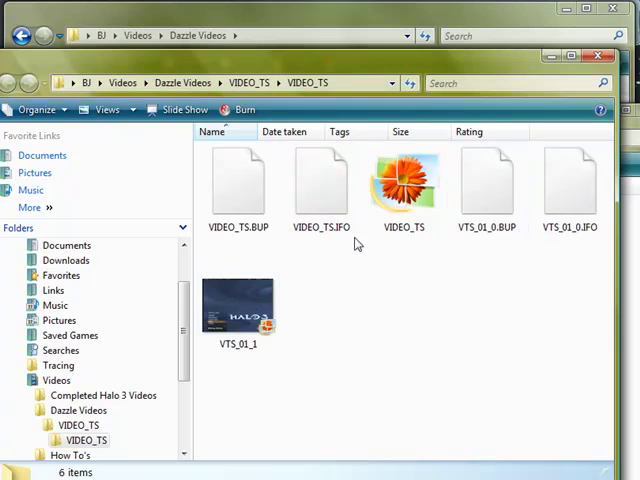
mouse_move(236, 320)
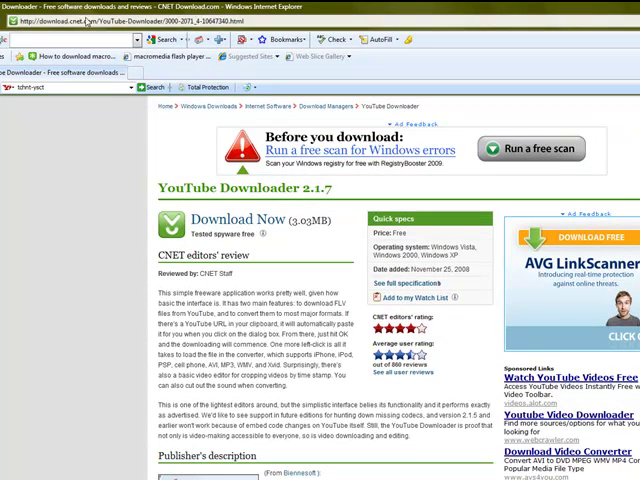
Step: Start the YouTube Downloader 2.1.7 download from its CNET Download Now link
right_click(224, 260)
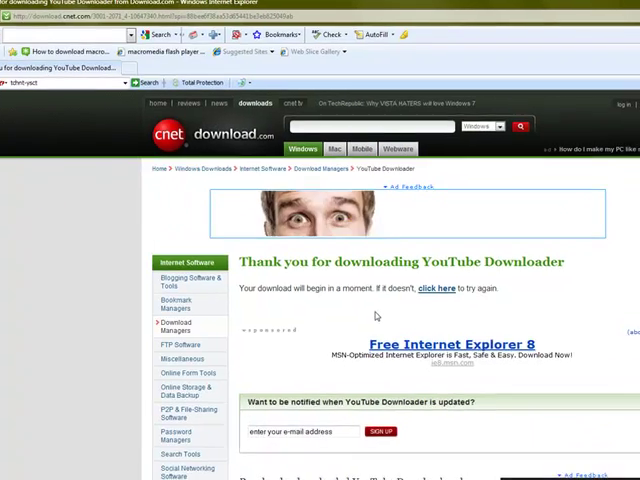
scroll("down", 3)
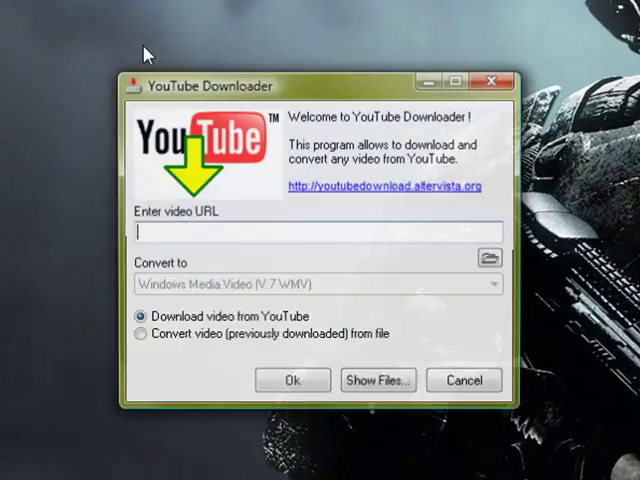
Step: Switch YouTube Downloader to converting a previously downloaded file, with Windows Media Video output
type("http://download.cnet.com/YouTube-Downloader/3000-2071_4-106473")
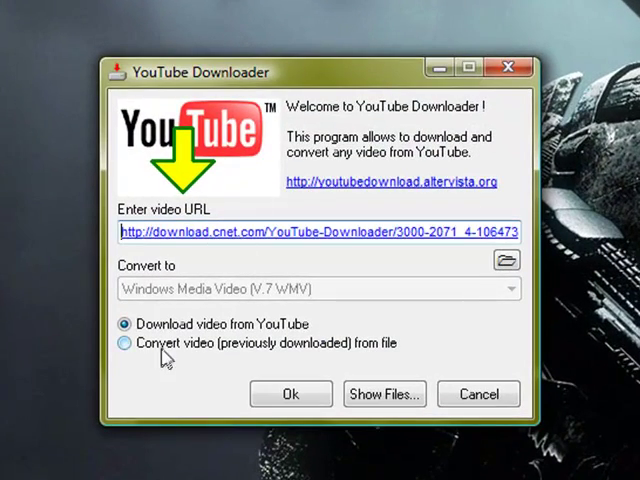
left_click(124, 344)
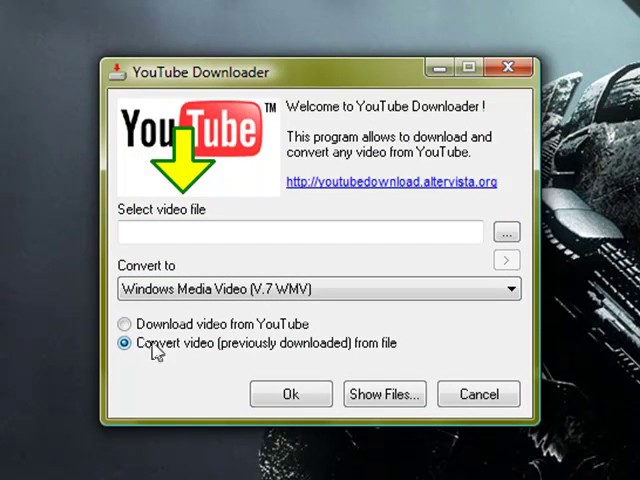
left_click(512, 288)
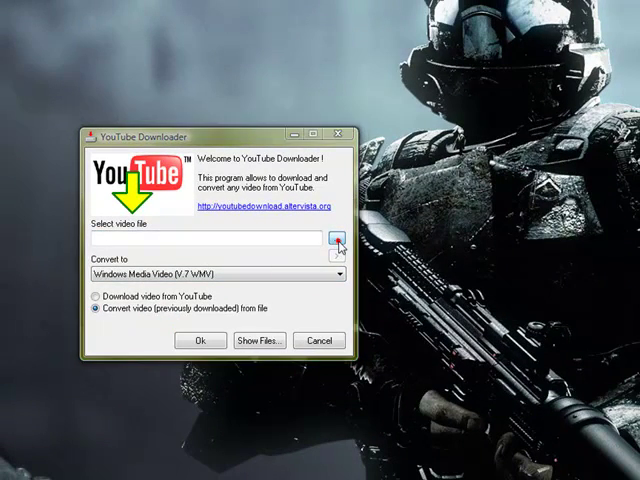
Step: Browse into the VIDEO_TS folder and show All Files (*.*) so VTS_01_1.VOB is listed
left_click(338, 238)
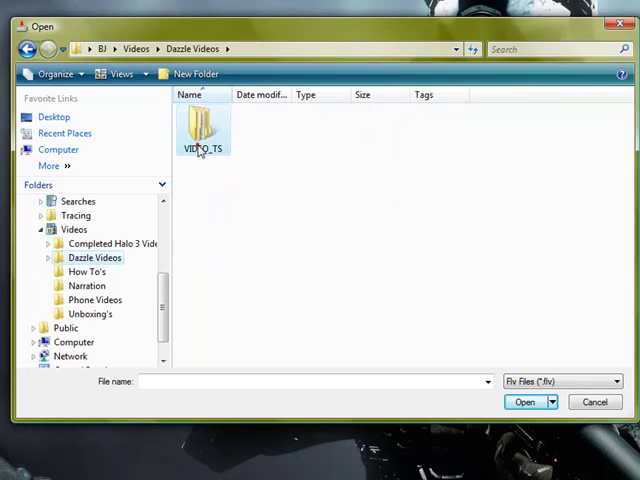
double_click(204, 126)
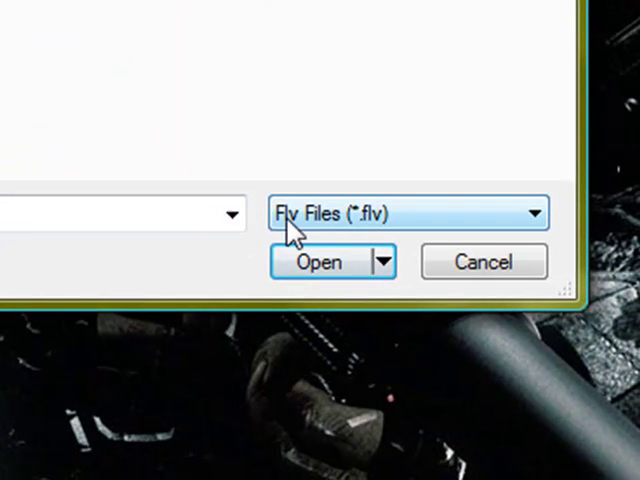
left_click(538, 212)
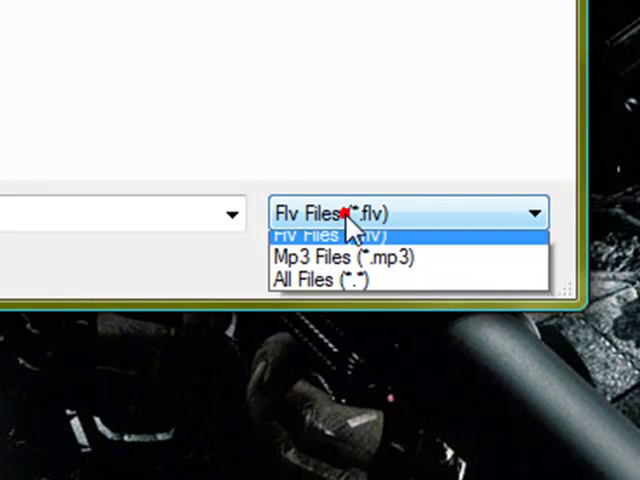
left_click(312, 278)
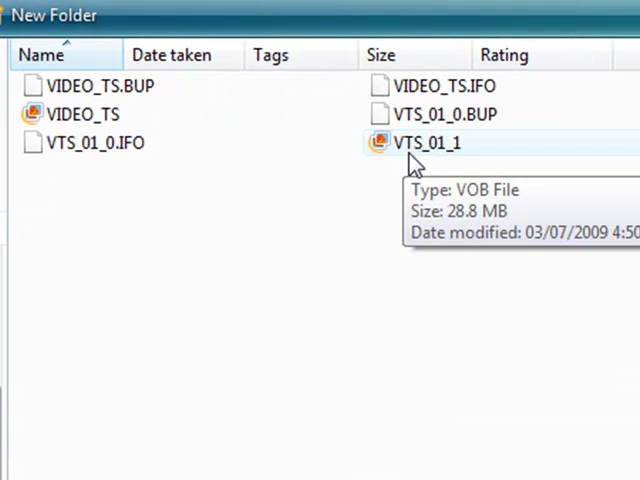
mouse_move(444, 164)
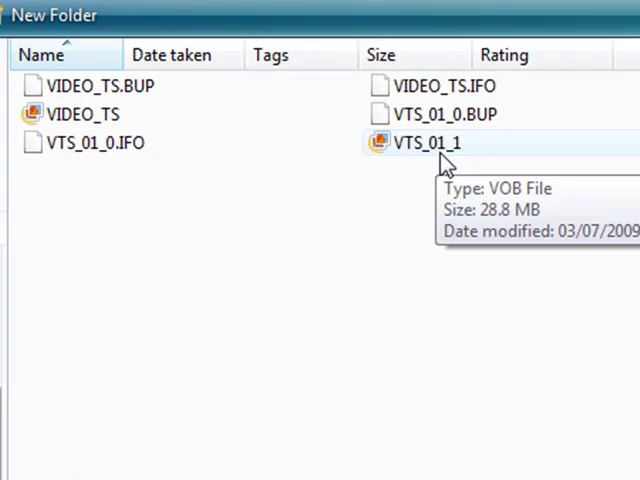
mouse_move(464, 156)
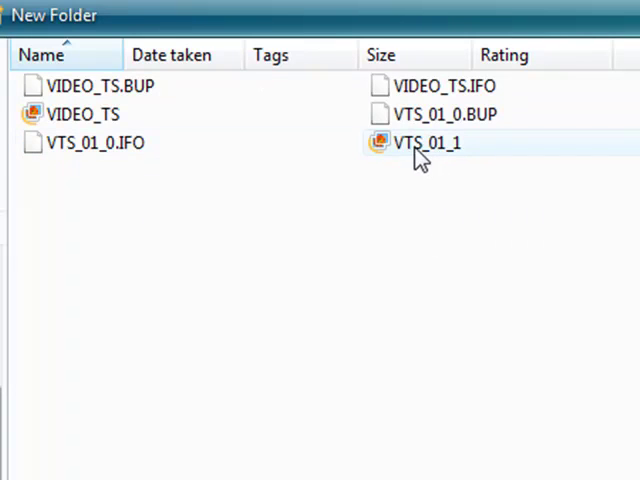
mouse_move(424, 144)
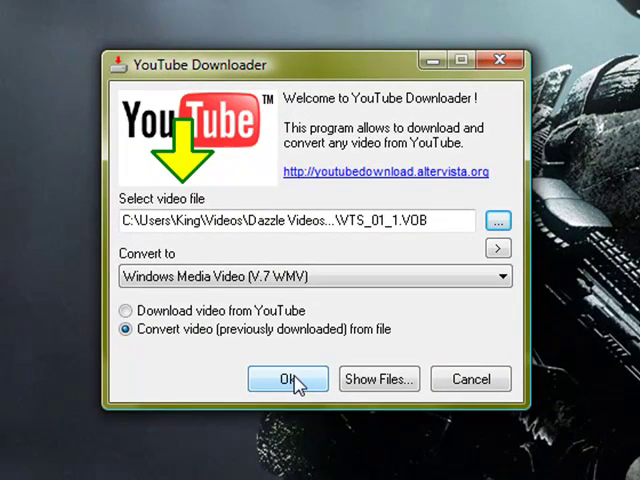
Step: Convert the VOB to Windows Media Video at High quality and acknowledge the success message
left_click(288, 380)
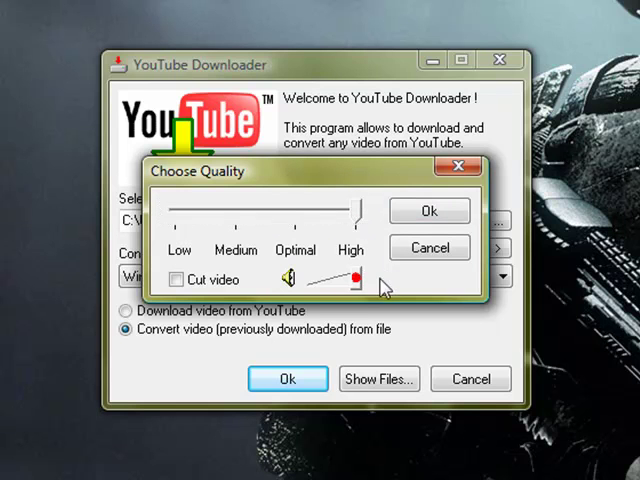
left_click(428, 212)
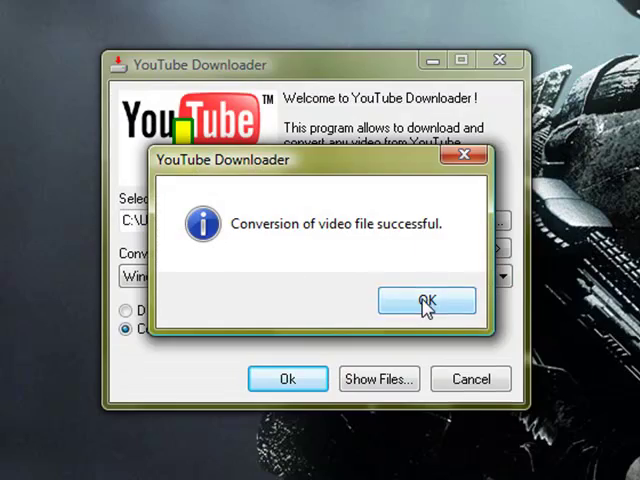
left_click(426, 302)
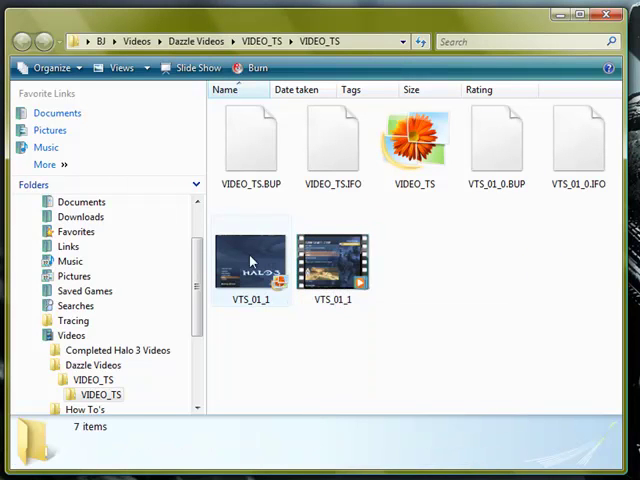
mouse_move(332, 264)
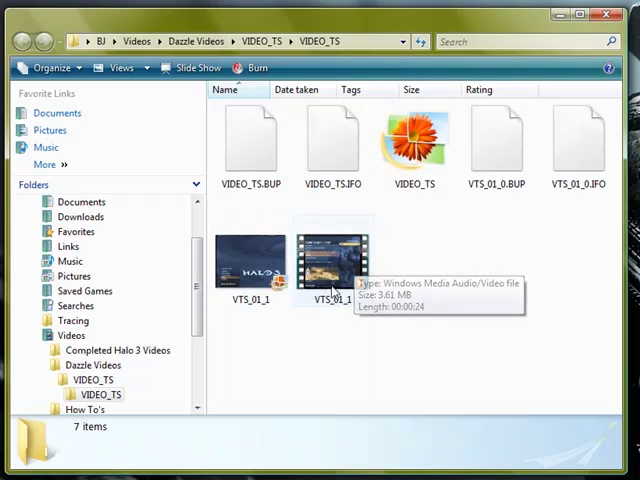
Step: Delete VTS_01_1.VOB to the Recycle Bin, then delete the remaining DVD support files
left_click(250, 260)
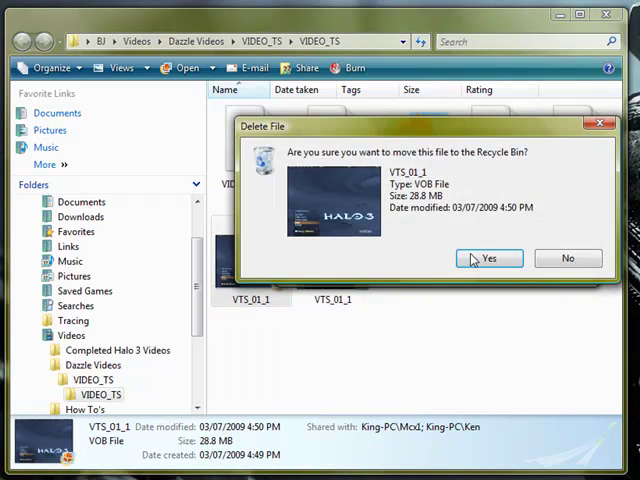
left_click(488, 258)
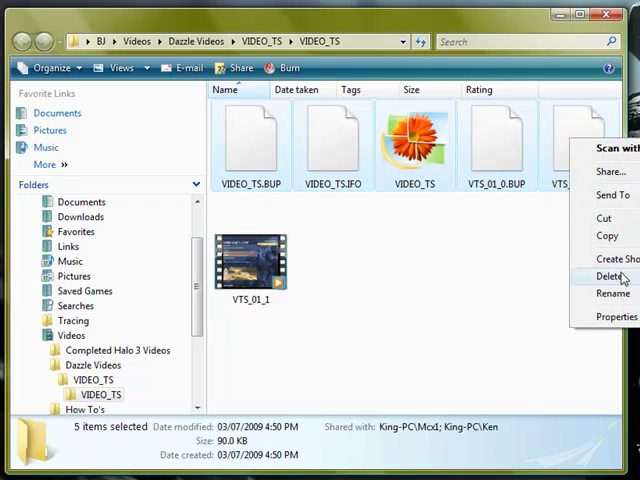
left_click(612, 276)
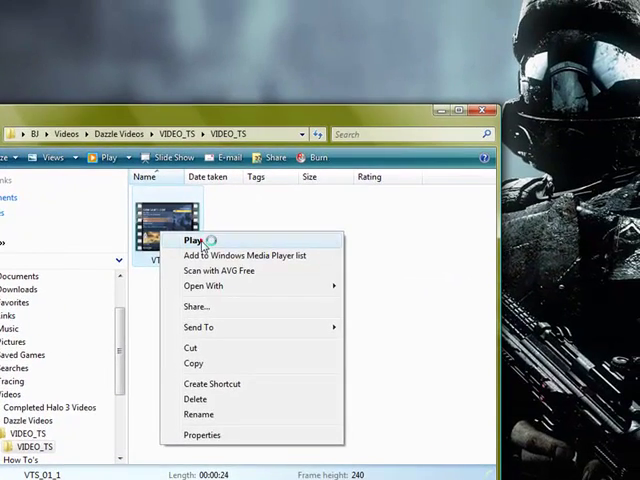
Step: Play the converted VTS_01_1 WMV in Windows Media Player
left_click(190, 240)
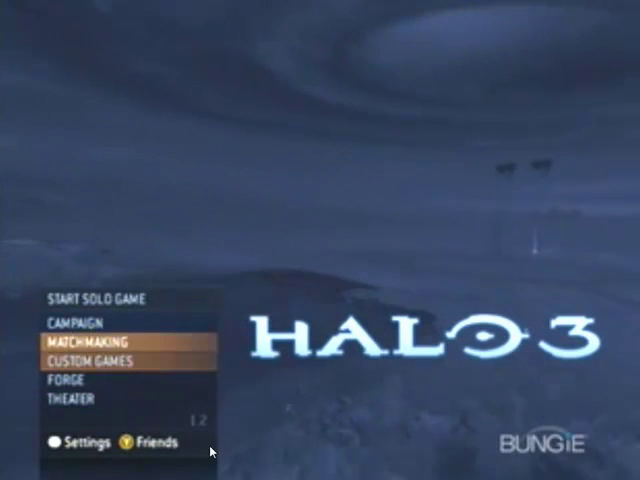